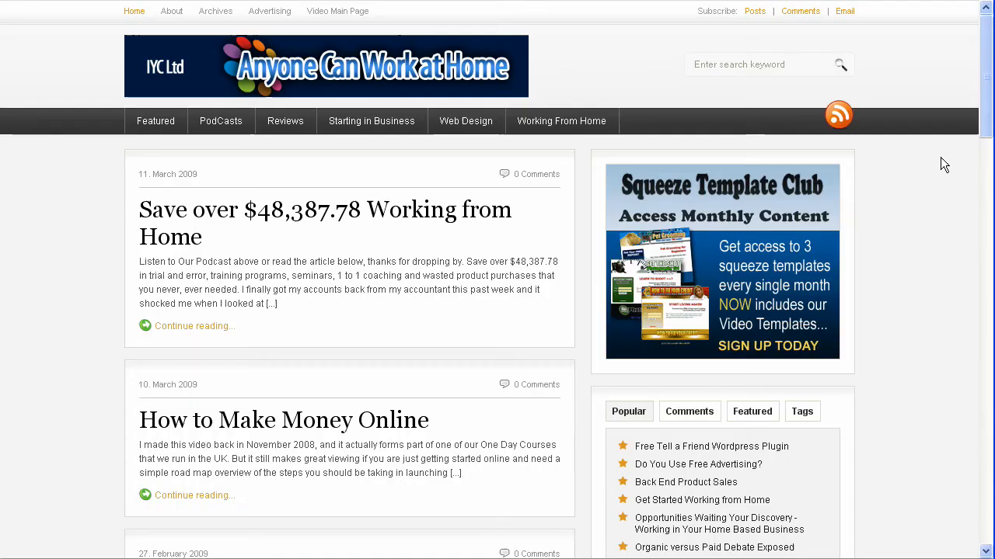
mouse_move(914, 75)
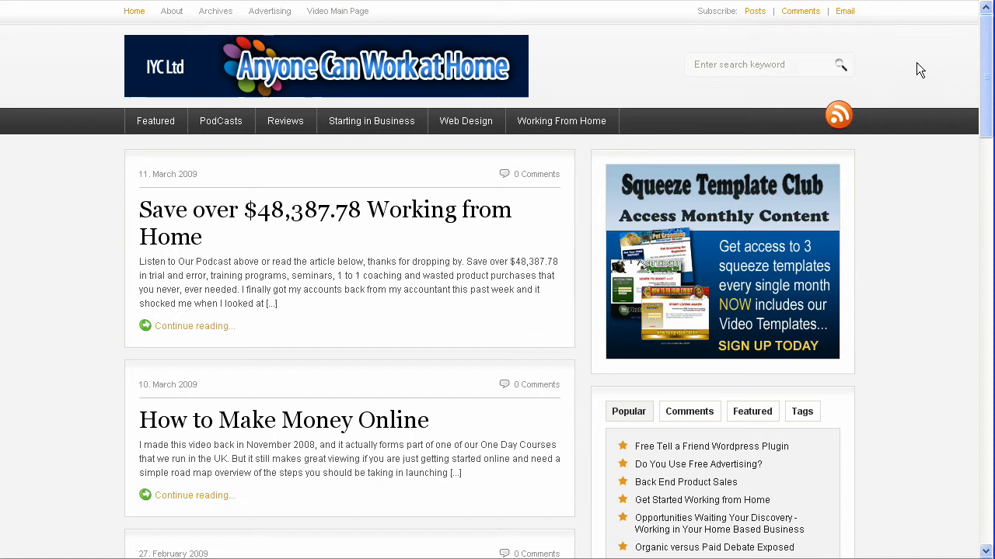
mouse_move(687, 64)
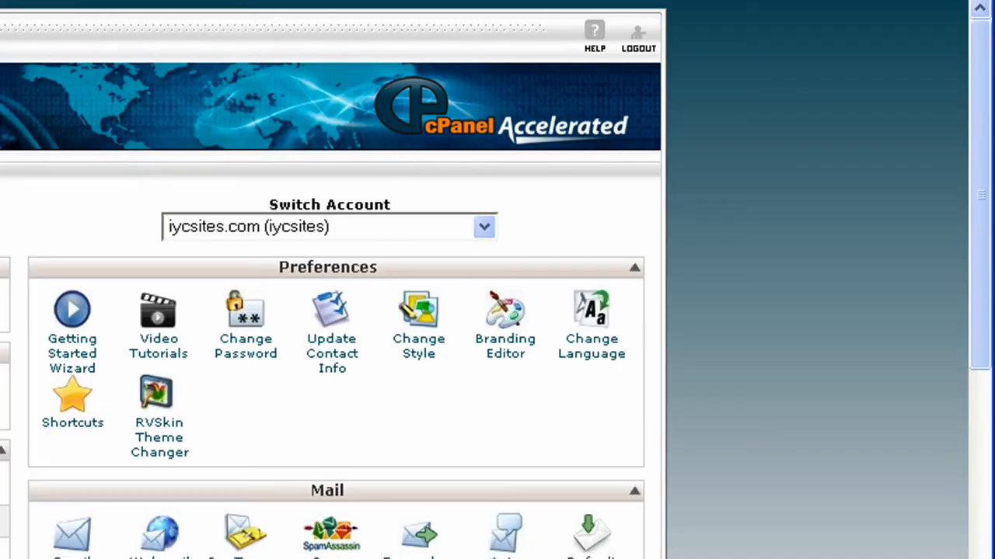
Open Fantastico's WordPress 2.7.1 details page and follow its link to the WordPress.org homepage
scroll("down", 3)
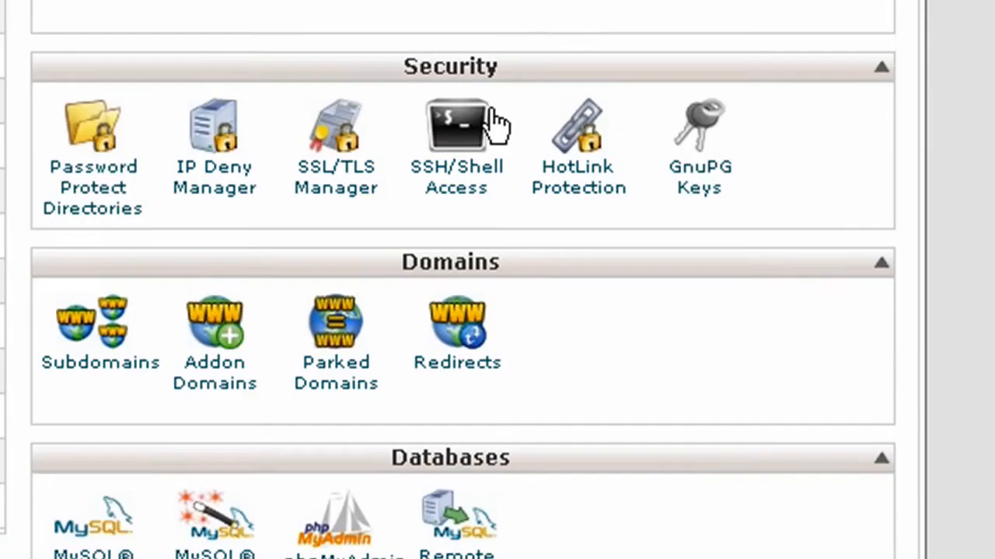
scroll("down", 3)
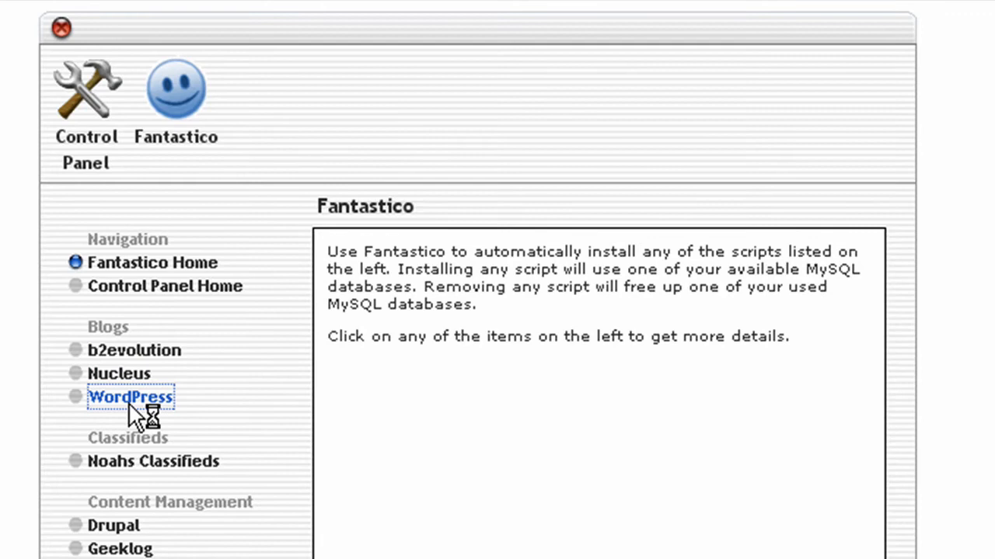
left_click(130, 397)
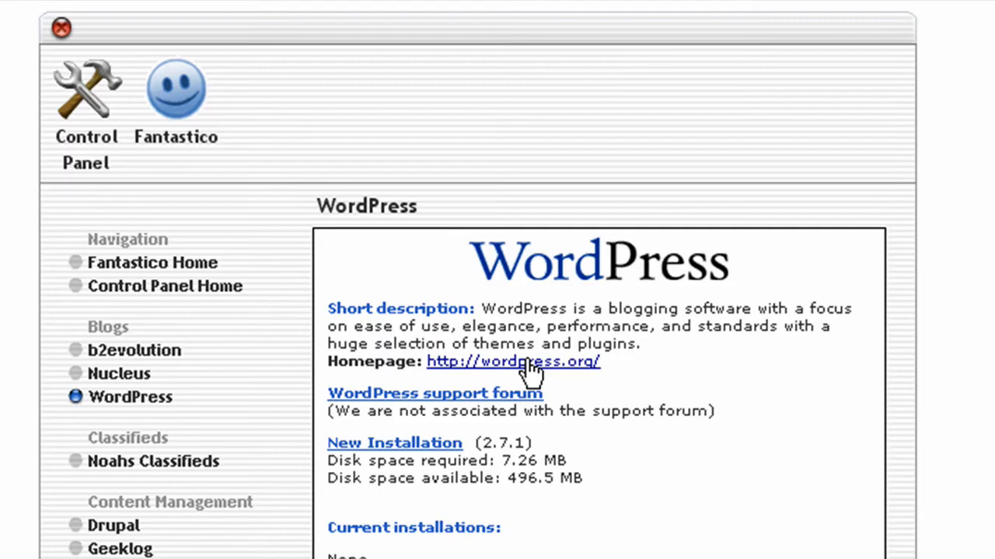
left_click(512, 360)
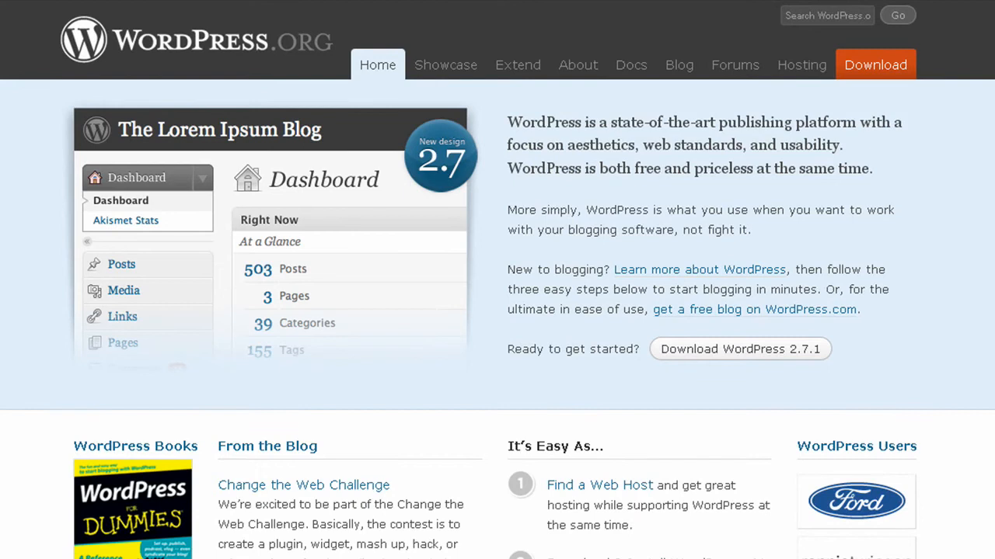
mouse_move(876, 64)
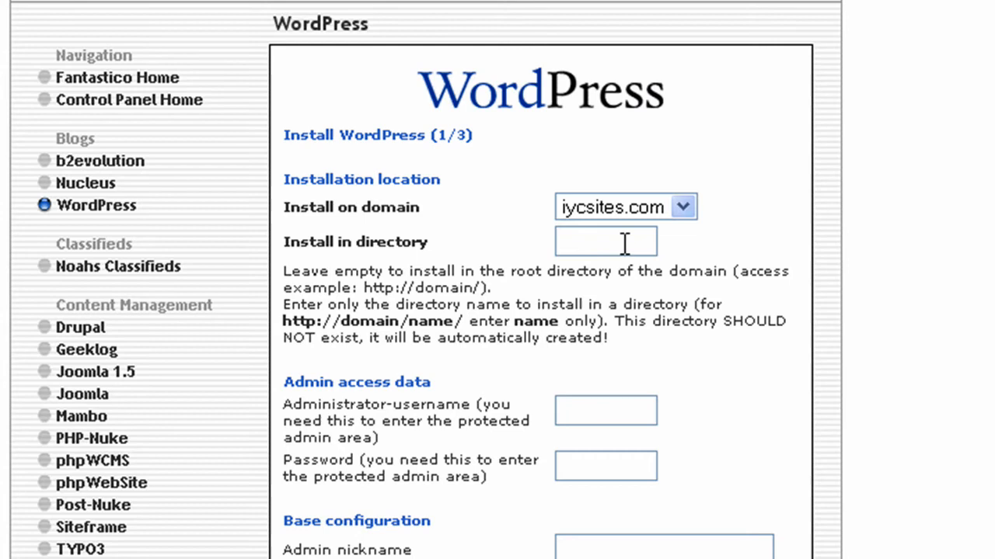
Fill the install form for iycsites.com/howto with admin and site details, then submit it
scroll("down", 3)
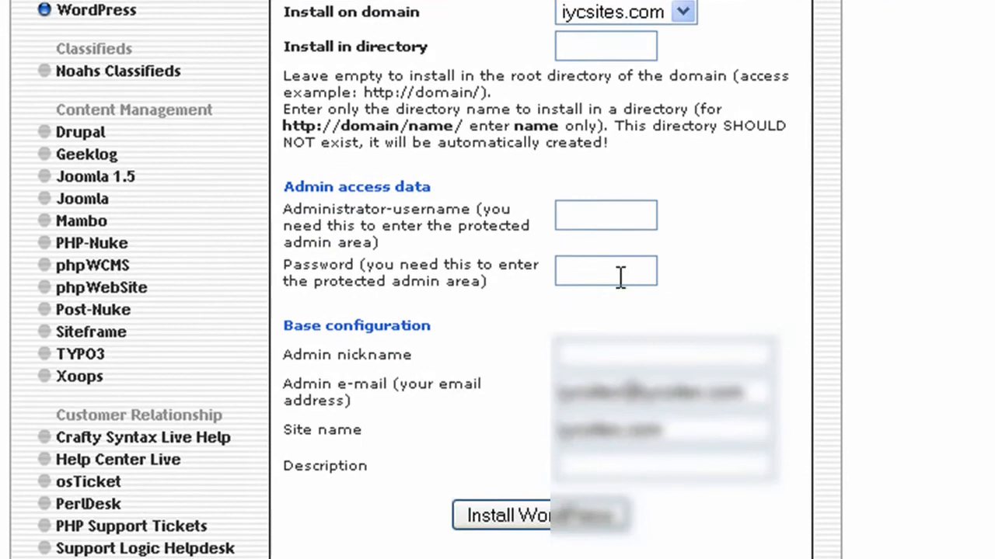
type("iycsites.com")
type("howto")
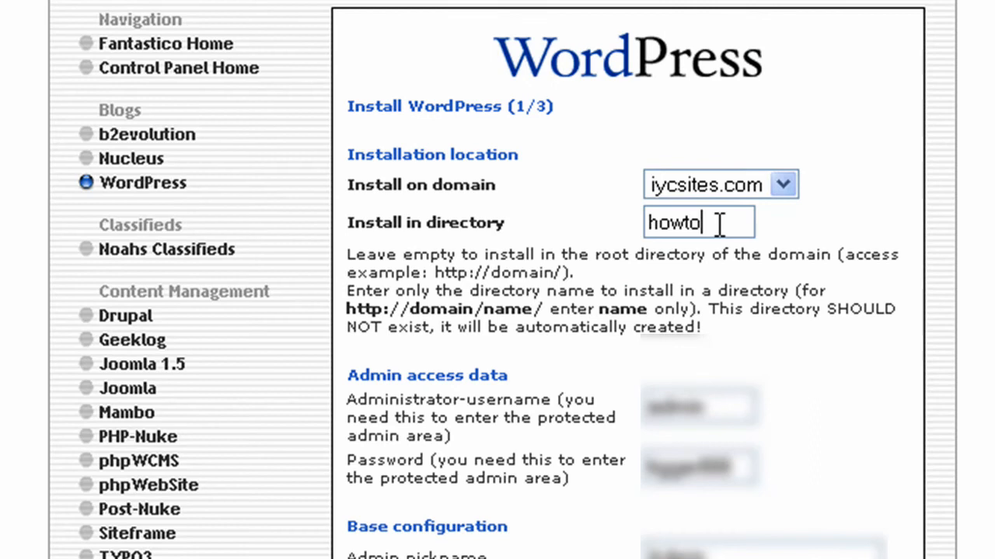
scroll("down", 3)
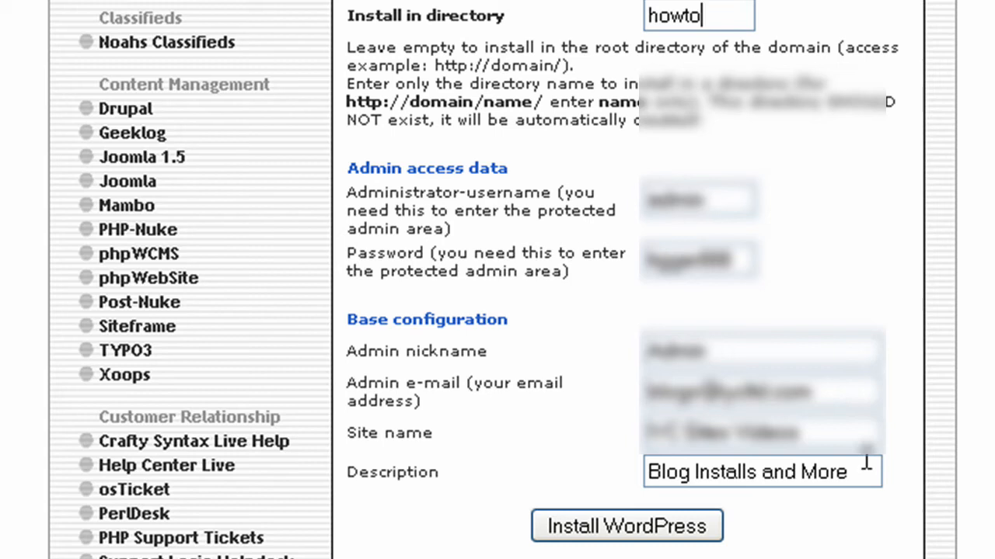
left_click(626, 526)
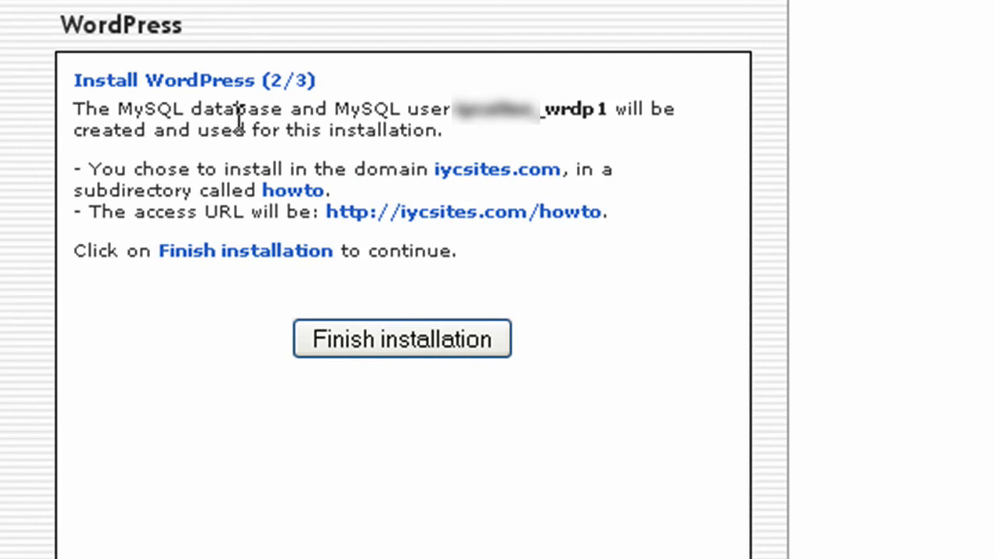
mouse_move(617, 93)
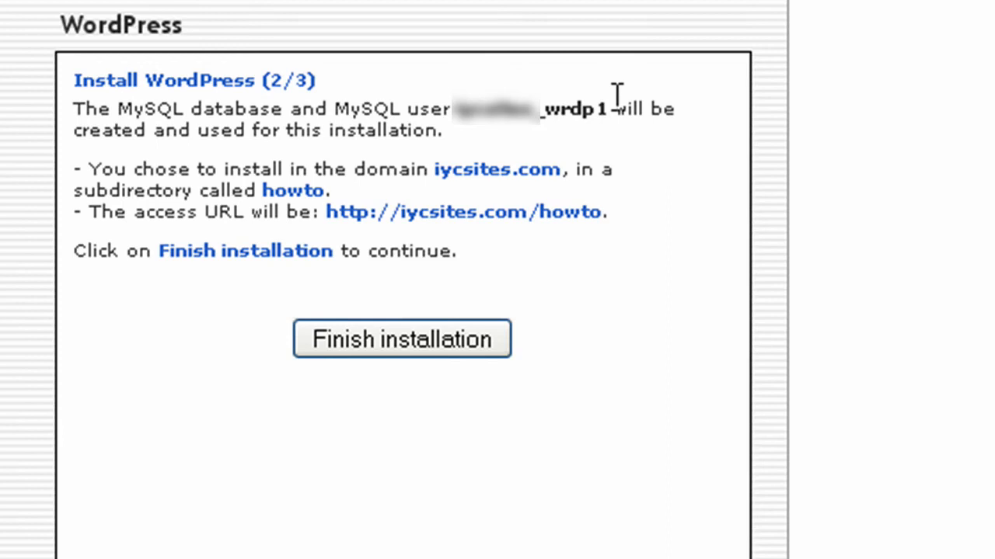
mouse_move(538, 249)
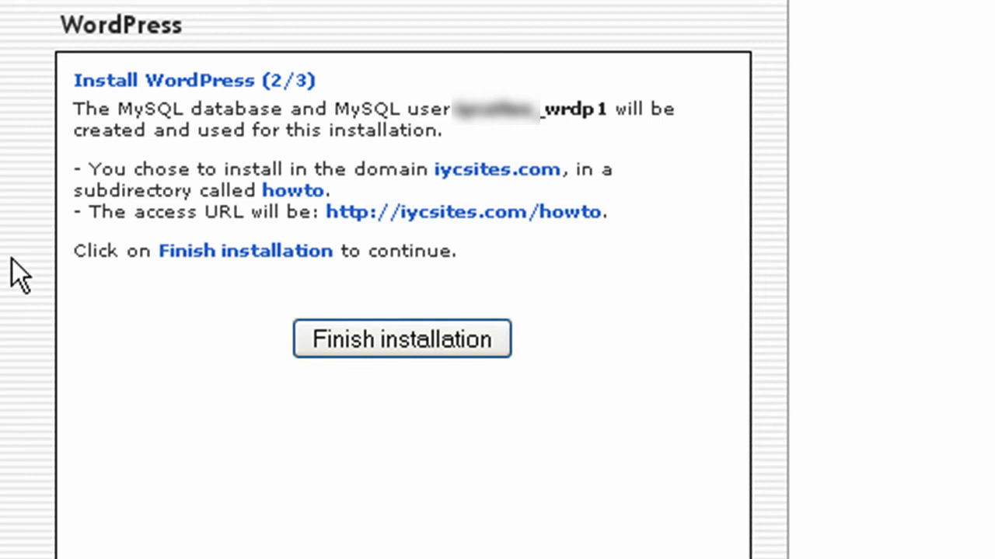
mouse_move(389, 469)
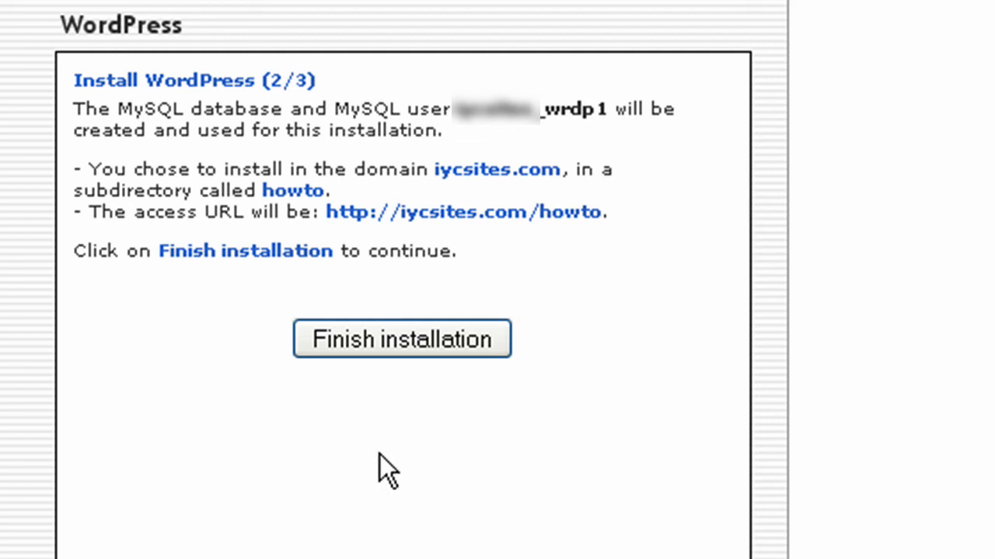
left_click(401, 338)
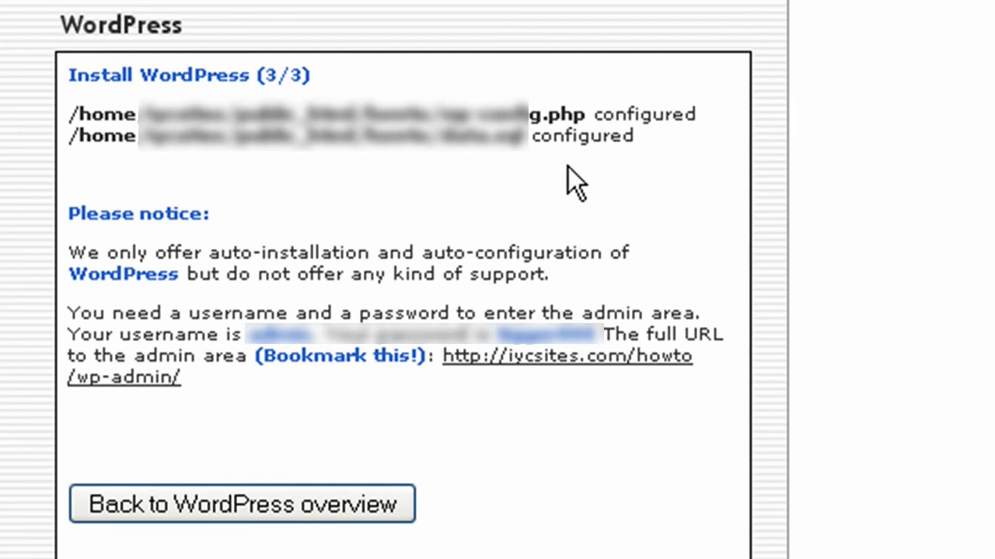
mouse_move(220, 334)
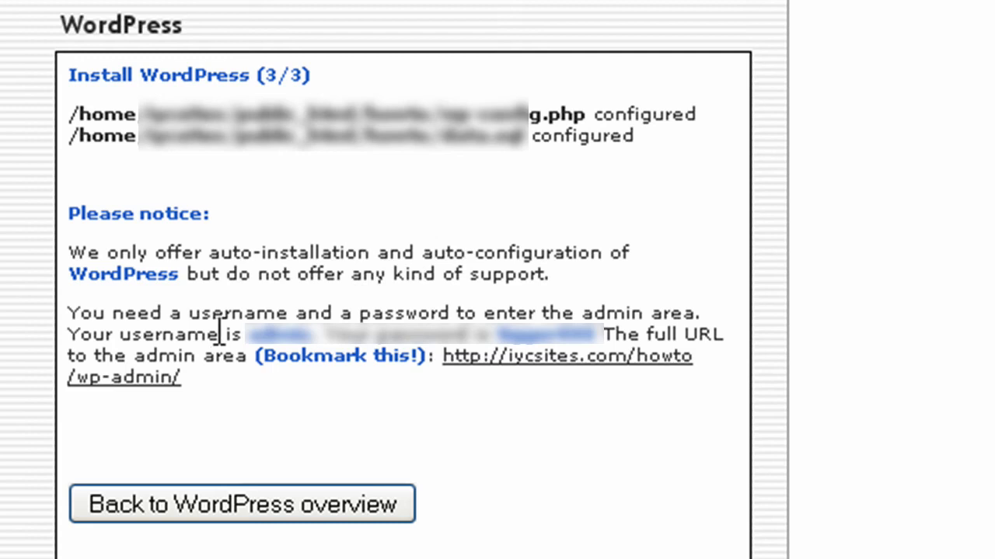
mouse_move(548, 388)
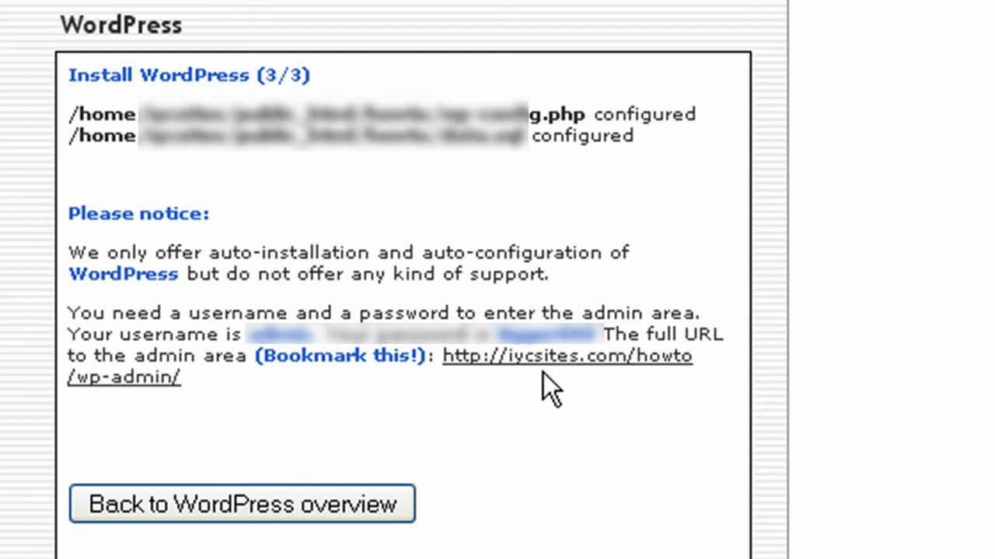
scroll("down", 3)
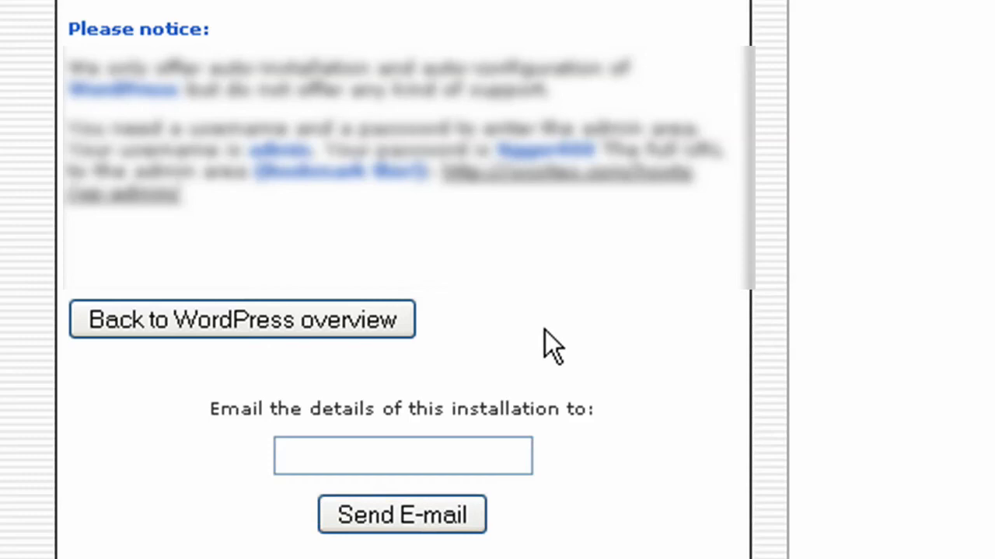
left_click(402, 514)
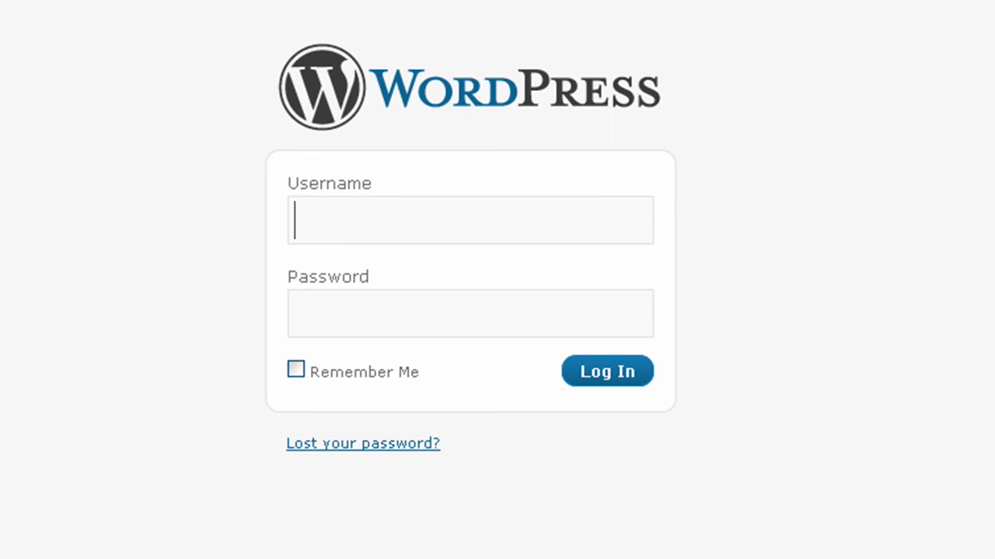
Log into the howto wp-admin dashboard and view the live IYC Sites Videos blog
left_click(607, 370)
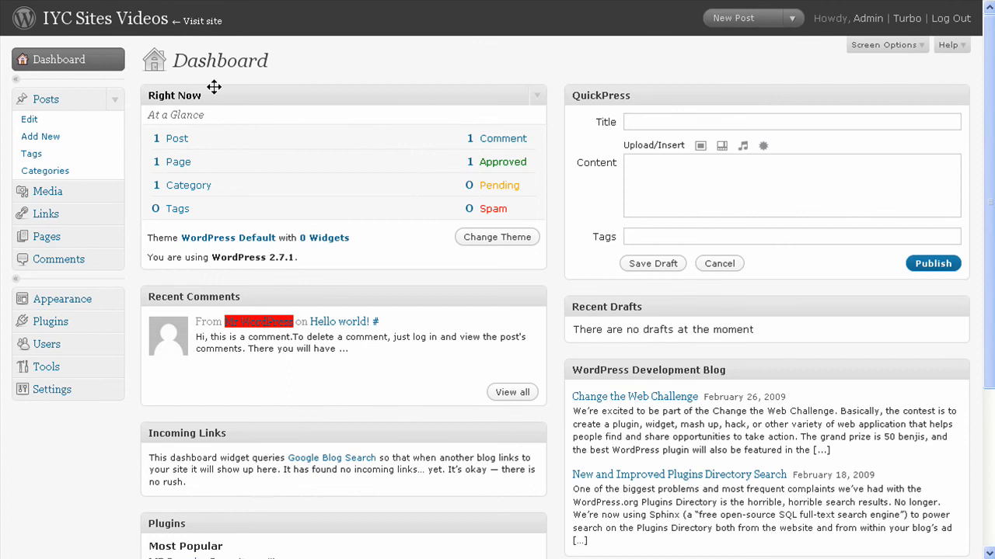
key("ctrl+plus")
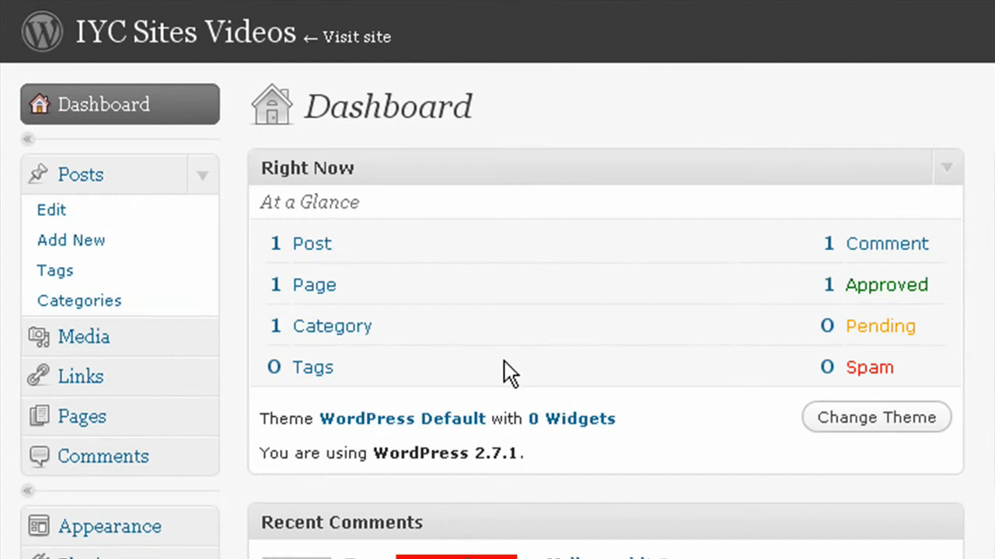
left_click(355, 36)
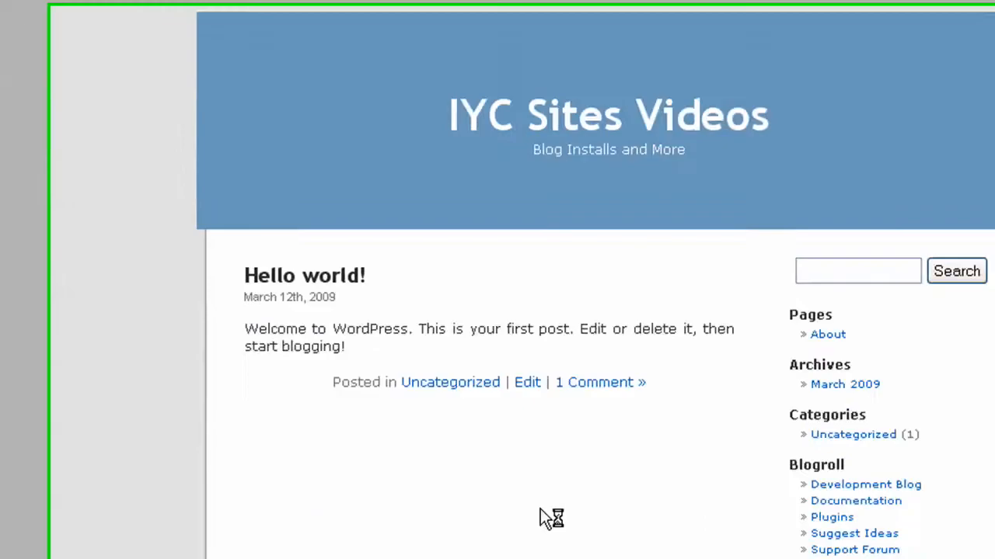